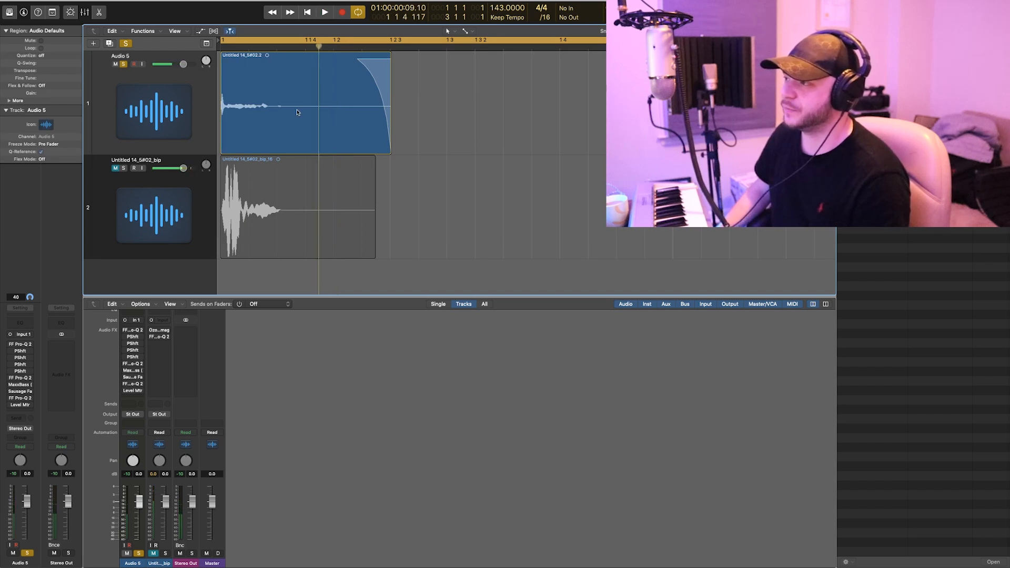
- Shorten the Audio 5 vocal region to a short hit and solo the track
{"action": "left_click", "coordinate": [324, 12]}
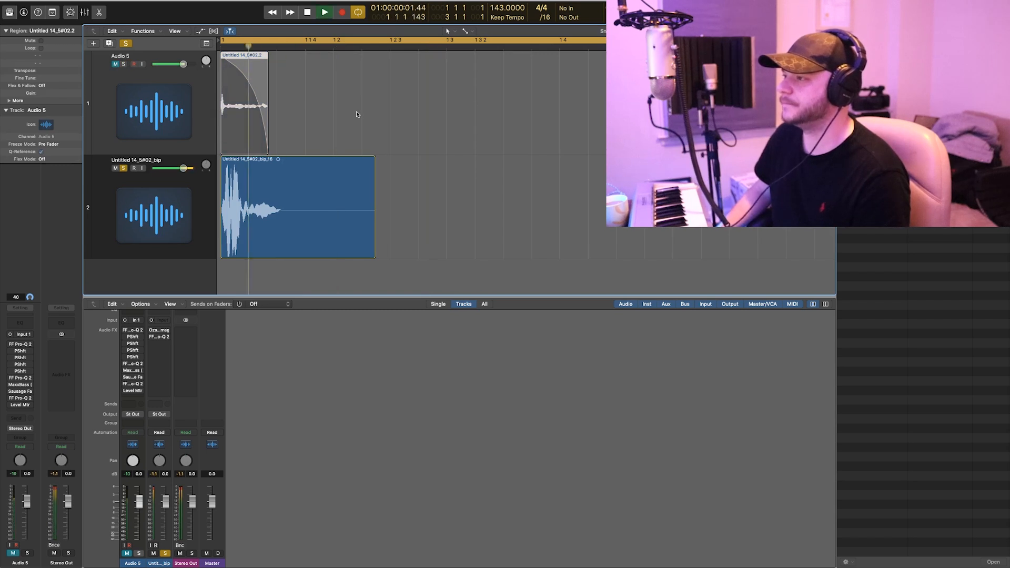
{"action": "left_click", "coordinate": [306, 12]}
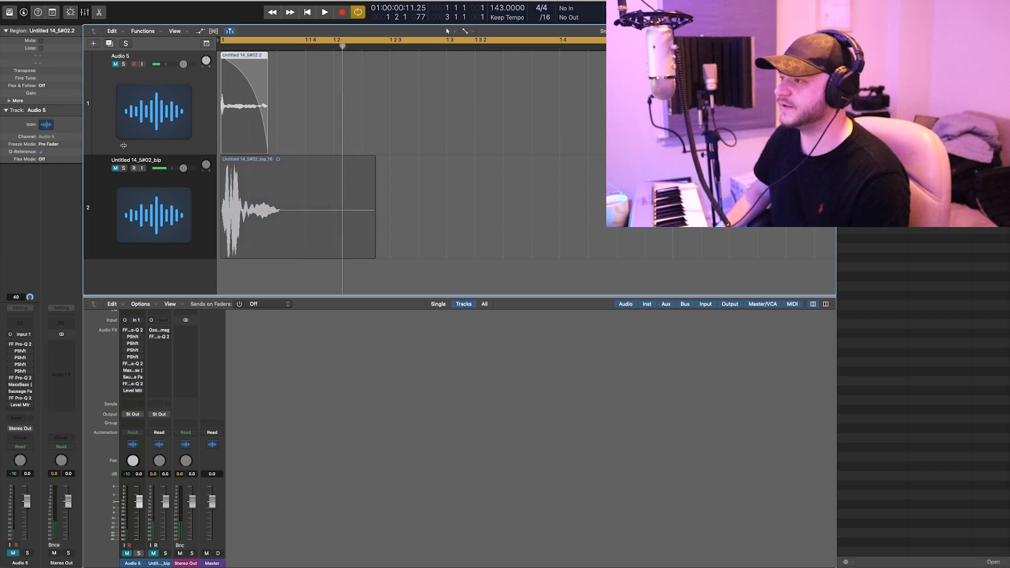
{"action": "left_click", "coordinate": [122, 64]}
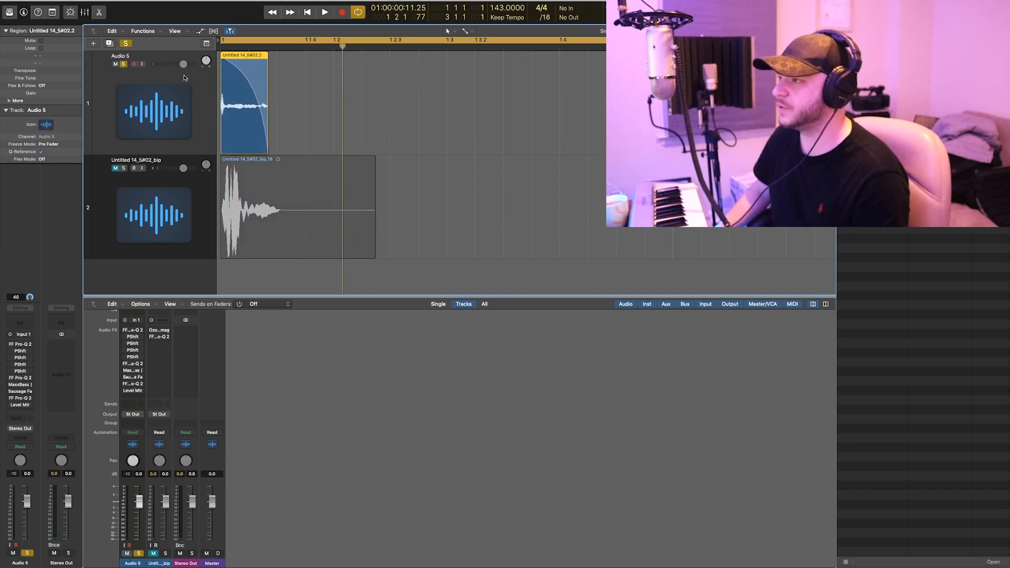
{"action": "left_click", "coordinate": [324, 12]}
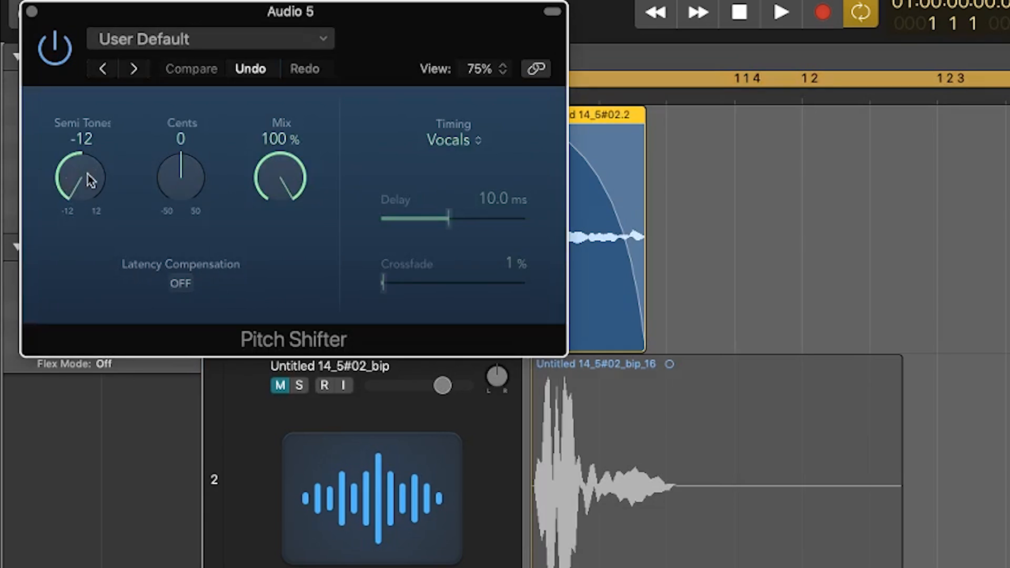
{"action": "mouse_move", "coordinate": [274, 143]}
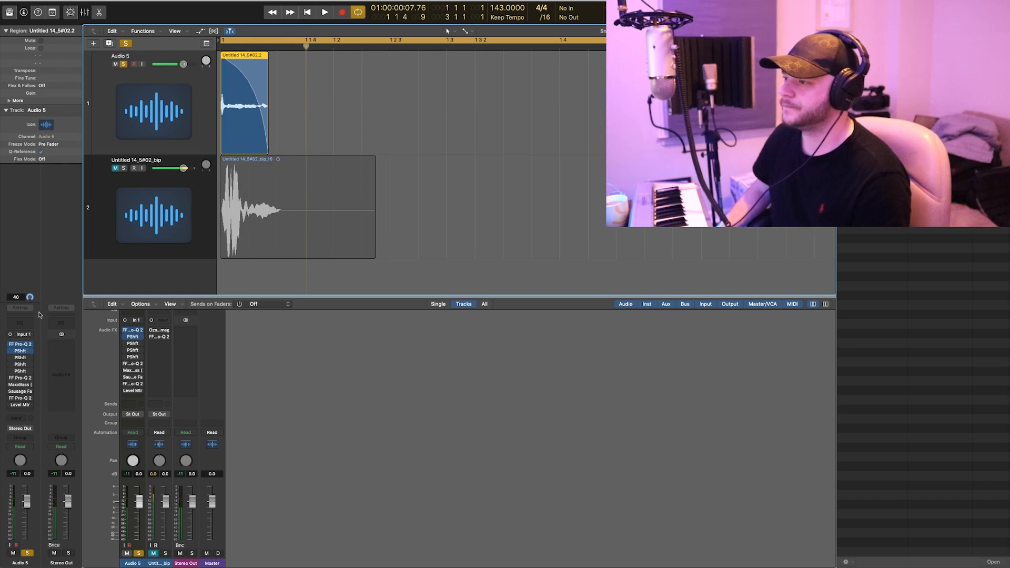
- Activate the FF Pro-Q 2 and the stacked Pitch Shifters at -12 semitones each
{"action": "left_click", "coordinate": [324, 11]}
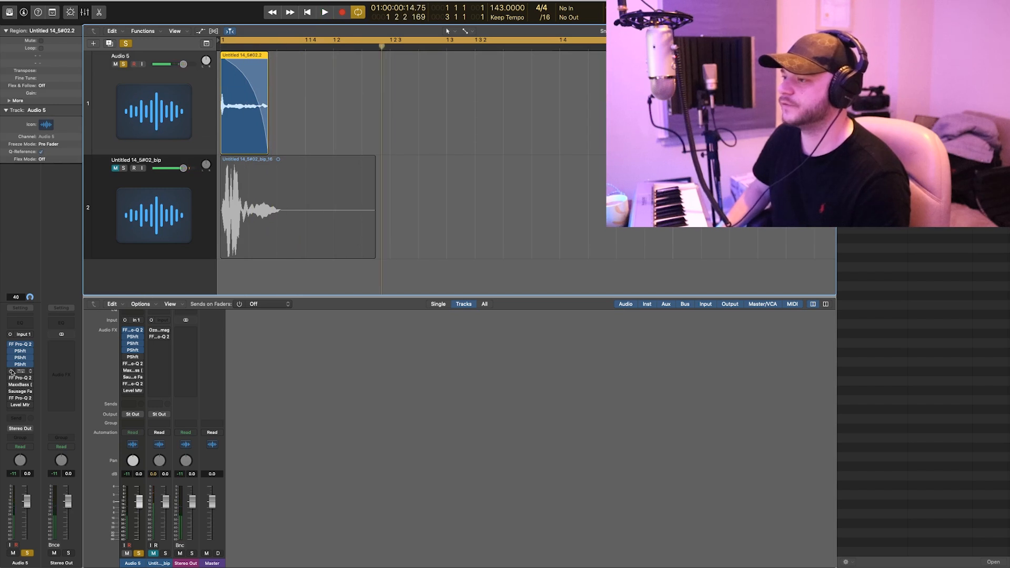
{"action": "left_click", "coordinate": [324, 12]}
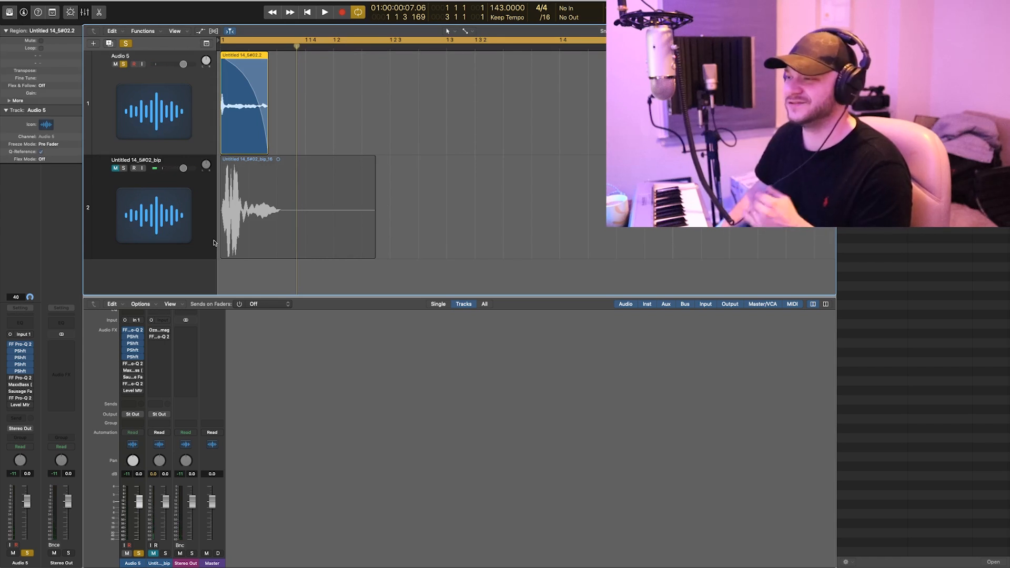
{"action": "left_click", "coordinate": [325, 11]}
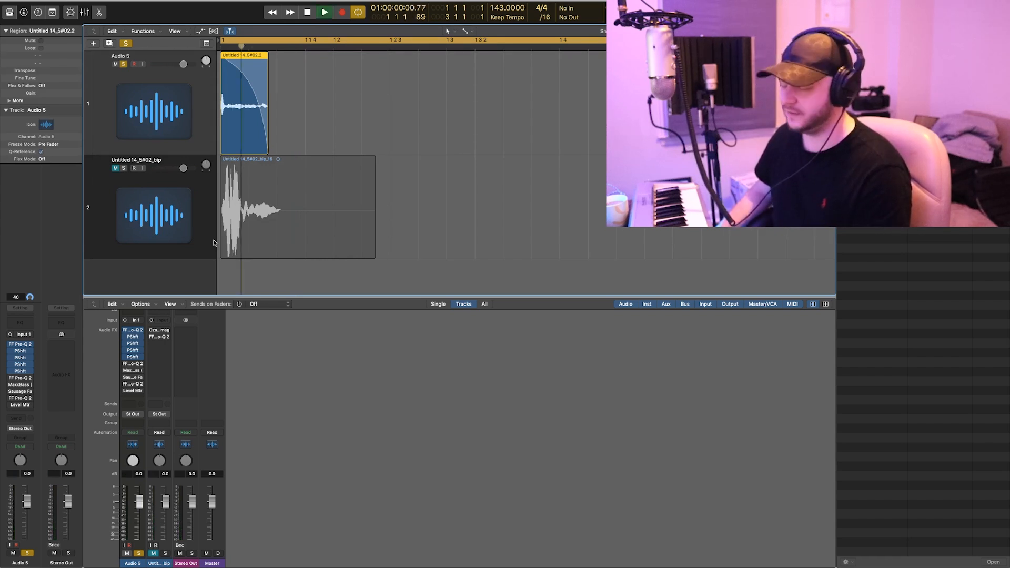
- Check the first FF Pro-Q 2's high-cut band at about 1112 Hz and return to the arrangement
{"action": "left_click", "coordinate": [324, 12]}
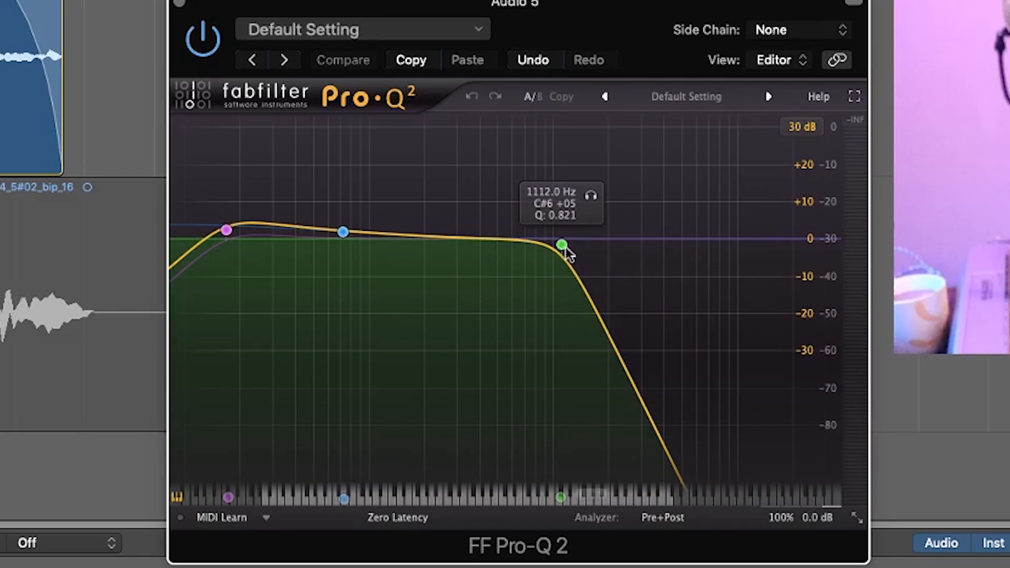
{"action": "left_click", "coordinate": [562, 245]}
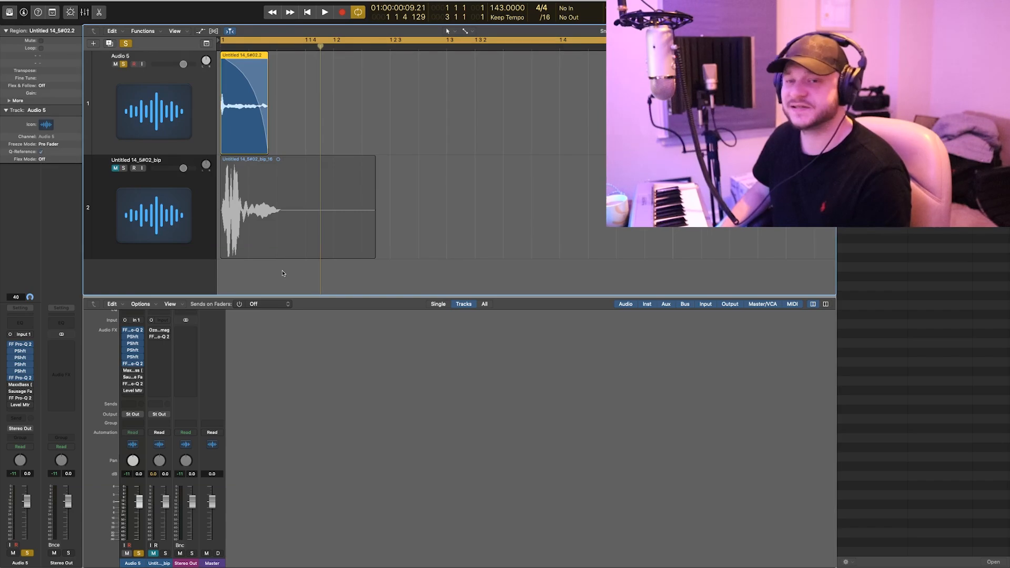
{"action": "left_click", "coordinate": [324, 12]}
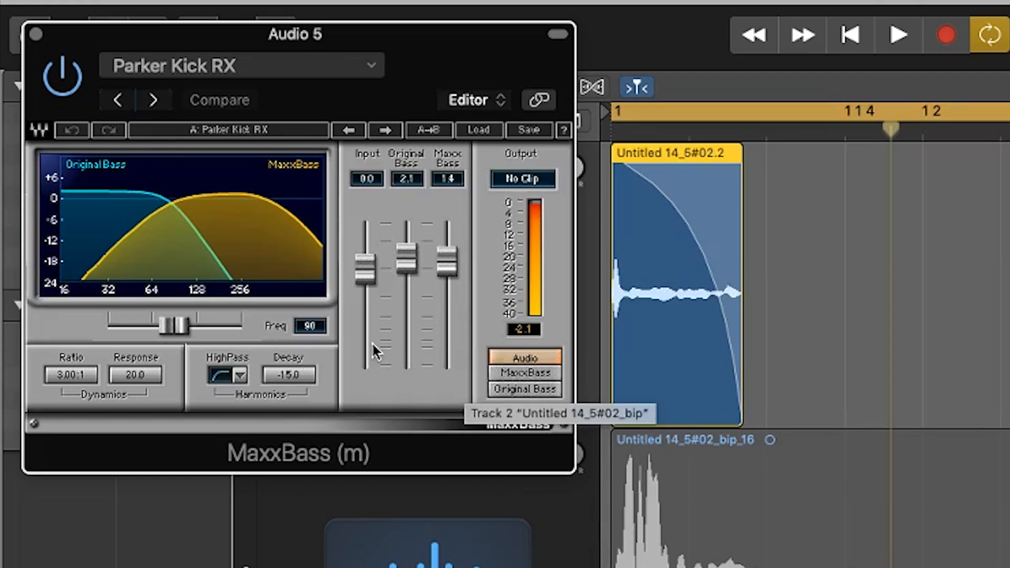
{"action": "mouse_move", "coordinate": [400, 250]}
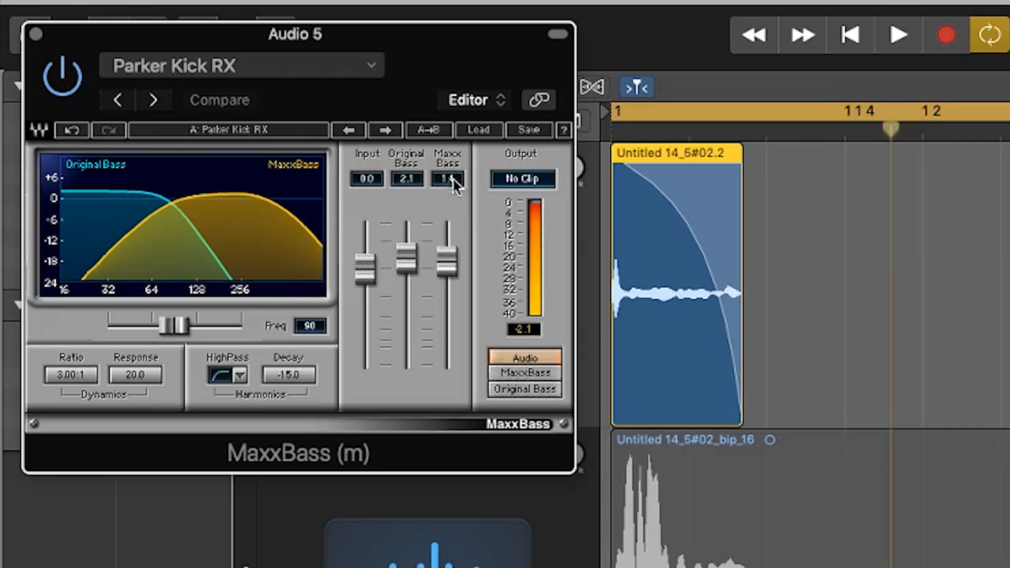
- Load the Parker Kick RX preset into MaxxBass on Audio 5 and audition it
{"action": "left_click", "coordinate": [896, 35]}
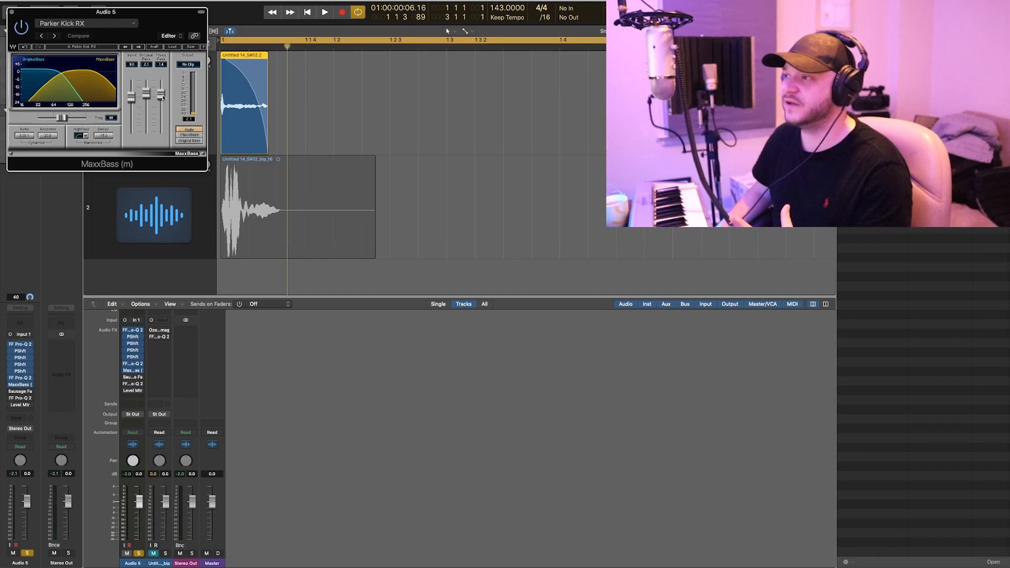
{"action": "left_click", "coordinate": [325, 11]}
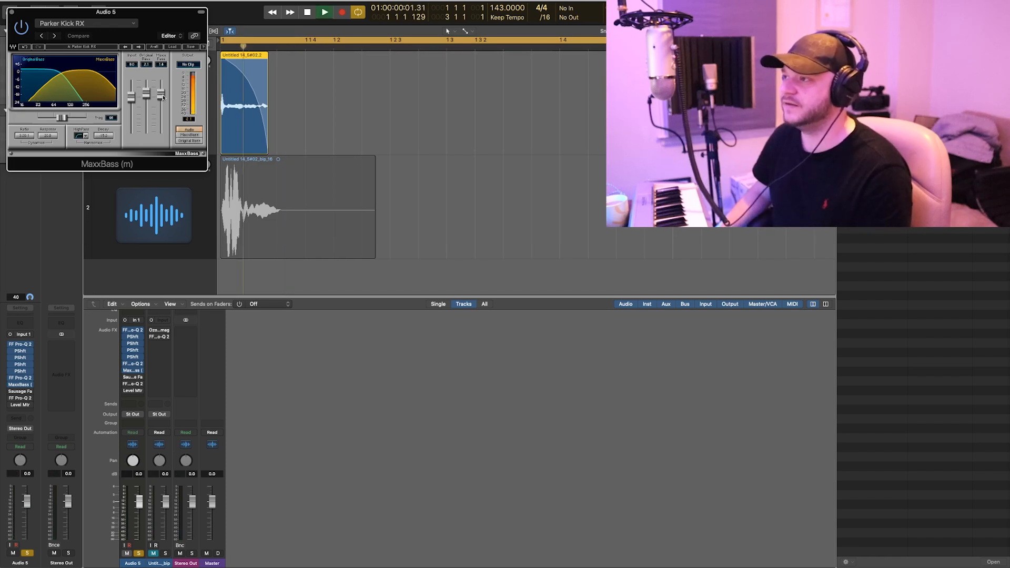
{"action": "left_click", "coordinate": [324, 12]}
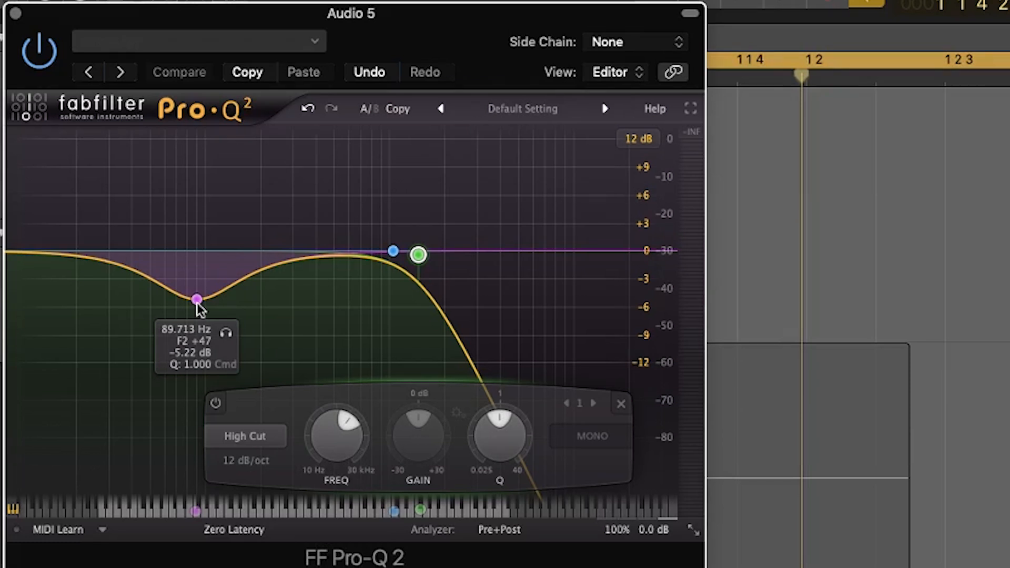
{"action": "mouse_move", "coordinate": [604, 268]}
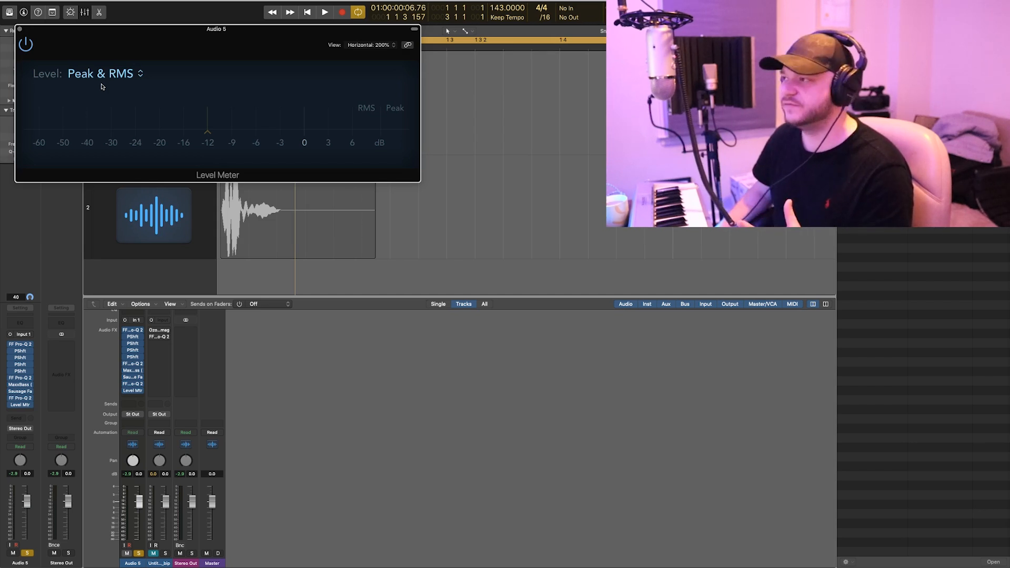
{"action": "mouse_move", "coordinate": [101, 283]}
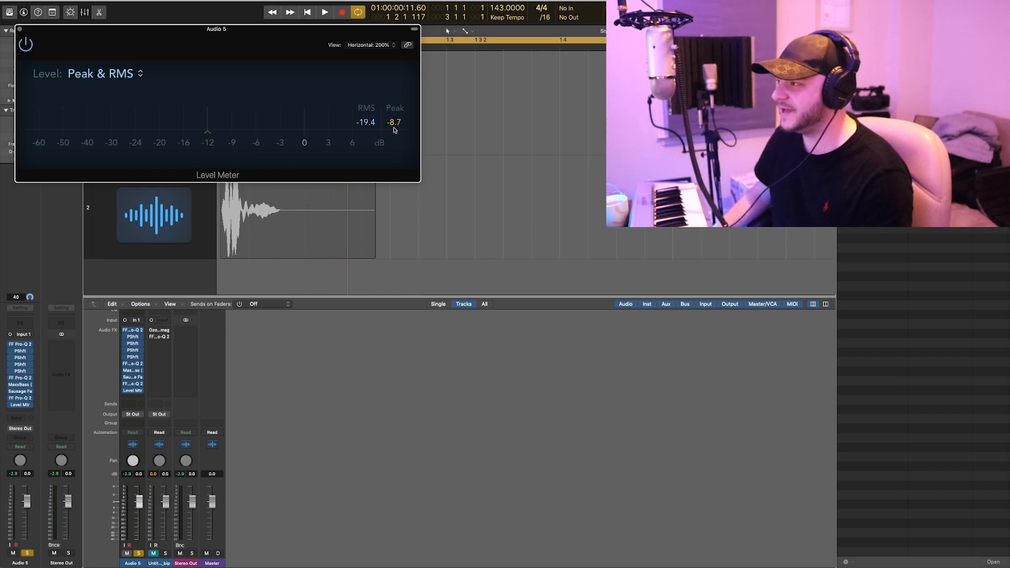
{"action": "mouse_move", "coordinate": [374, 128]}
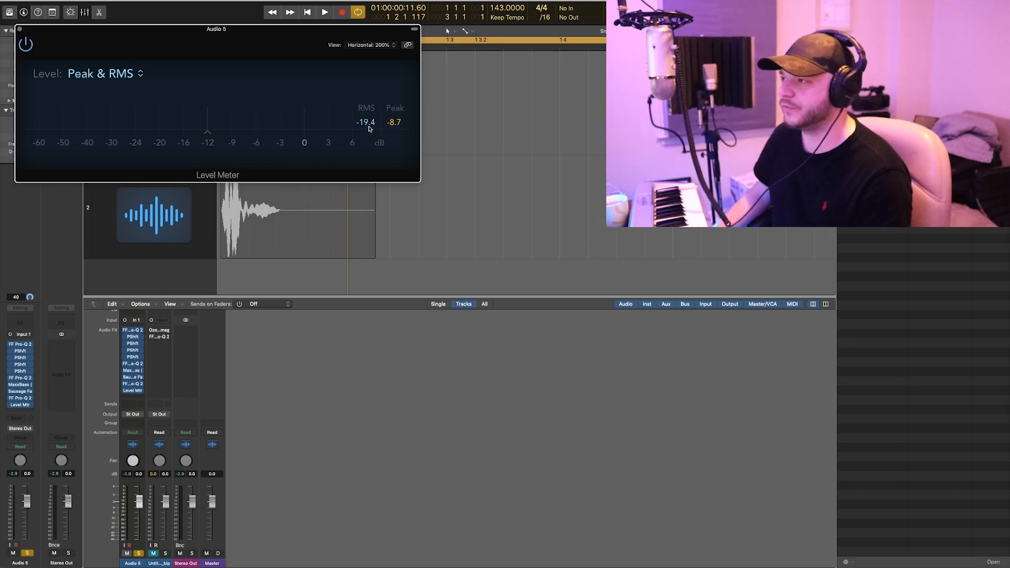
- Read the Level Meter at about -8.7 dB peak and -19.4 dB RMS during playback
{"action": "left_click", "coordinate": [324, 12]}
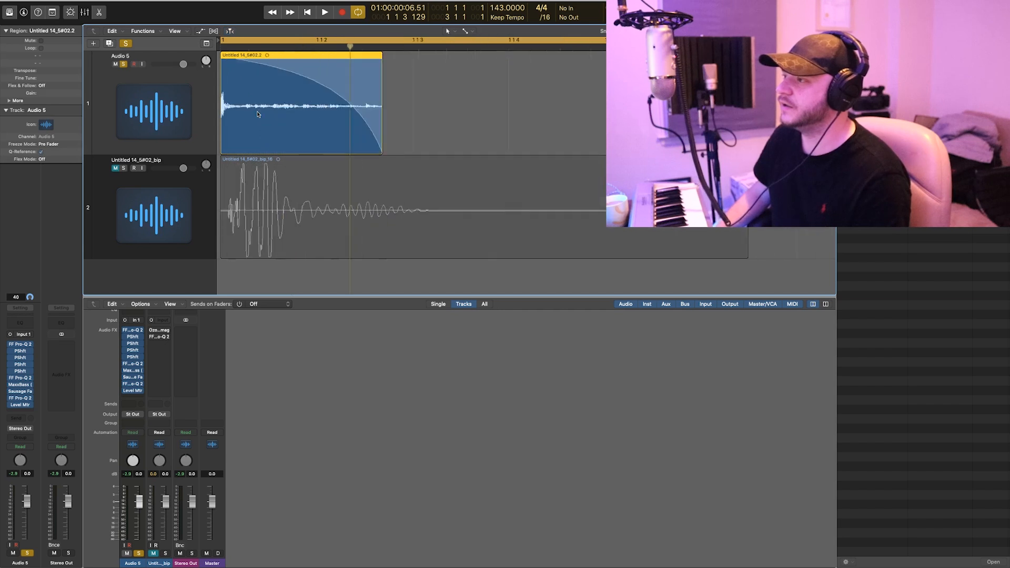
- Insert FF Pro-Q 2 on the _bip track and pull its High Cut down to about 870 Hz
{"action": "right_click", "coordinate": [258, 113]}
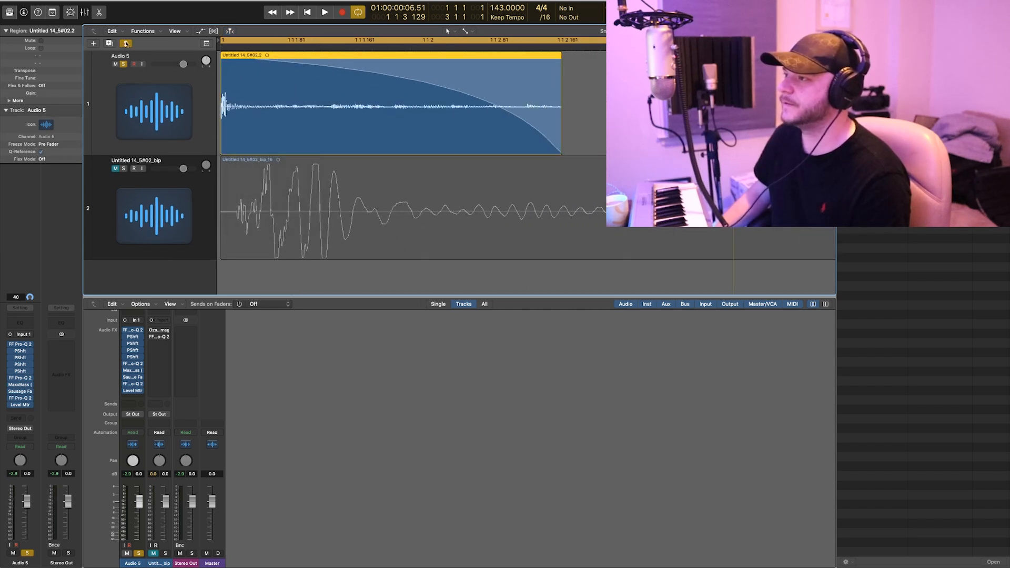
{"action": "left_click", "coordinate": [122, 168]}
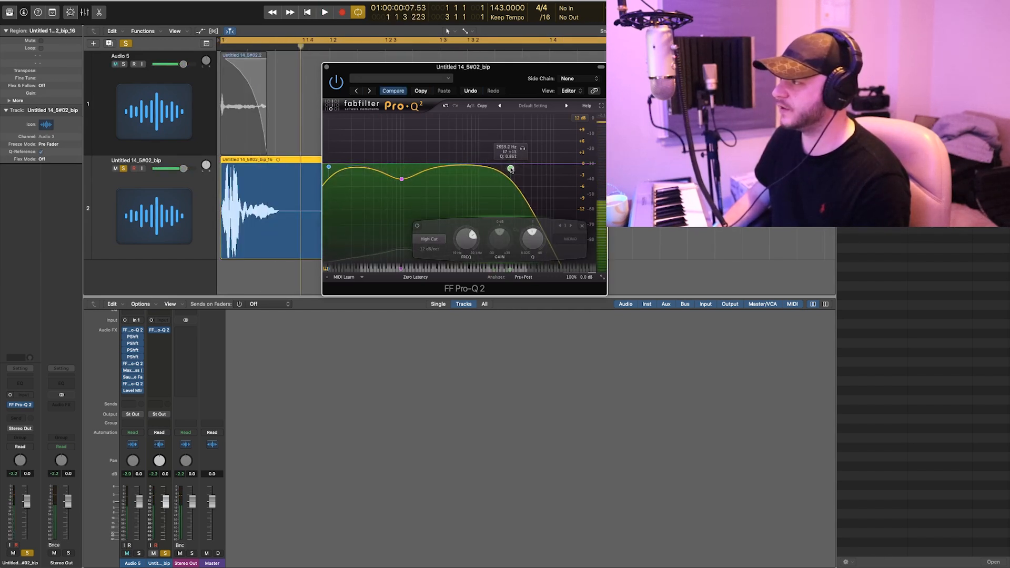
{"action": "left_click_drag", "start_coordinate": [512, 169], "coordinate": [478, 168]}
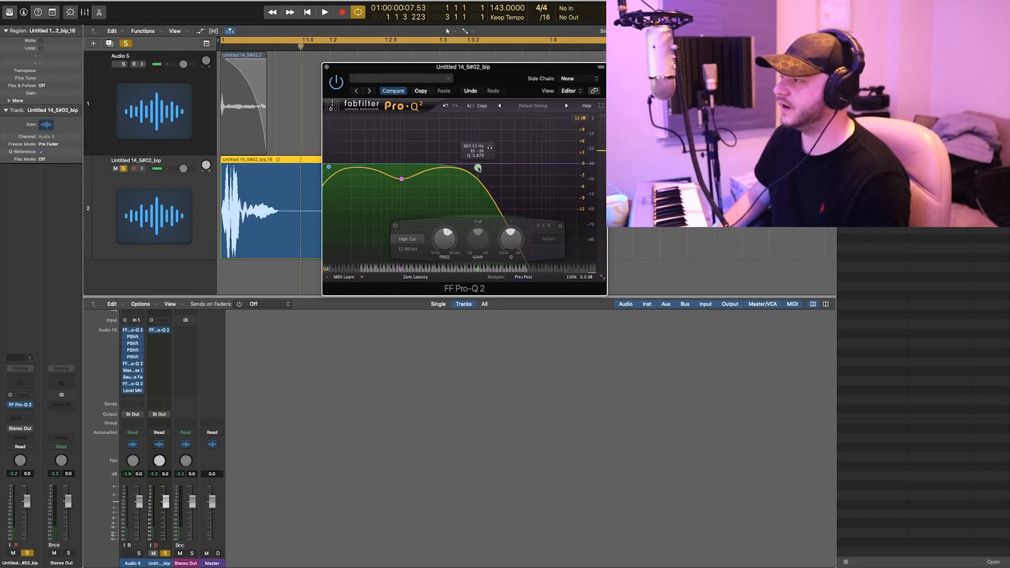
{"action": "left_click_drag", "start_coordinate": [477, 168], "coordinate": [475, 168]}
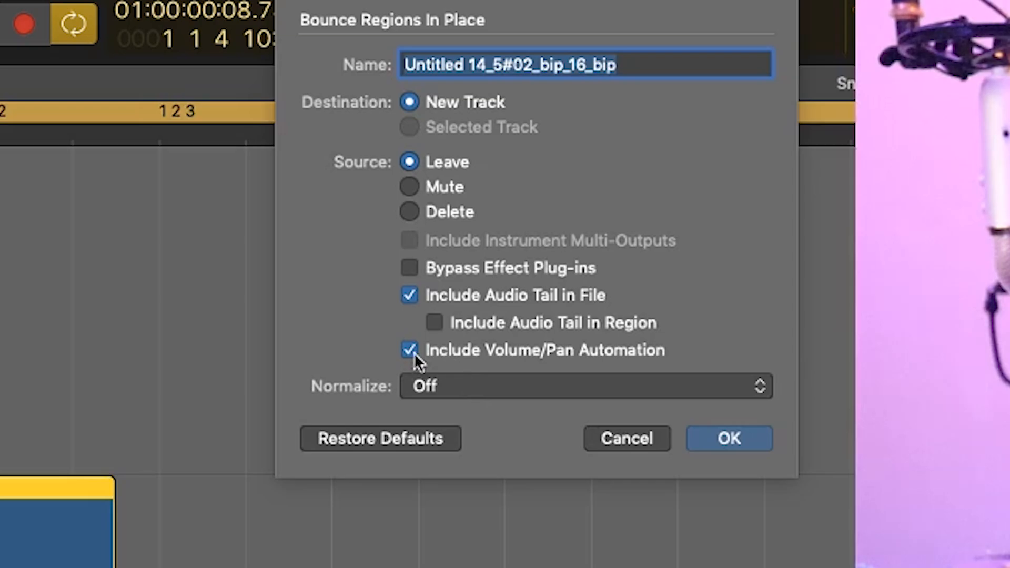
{"action": "mouse_move", "coordinate": [457, 367]}
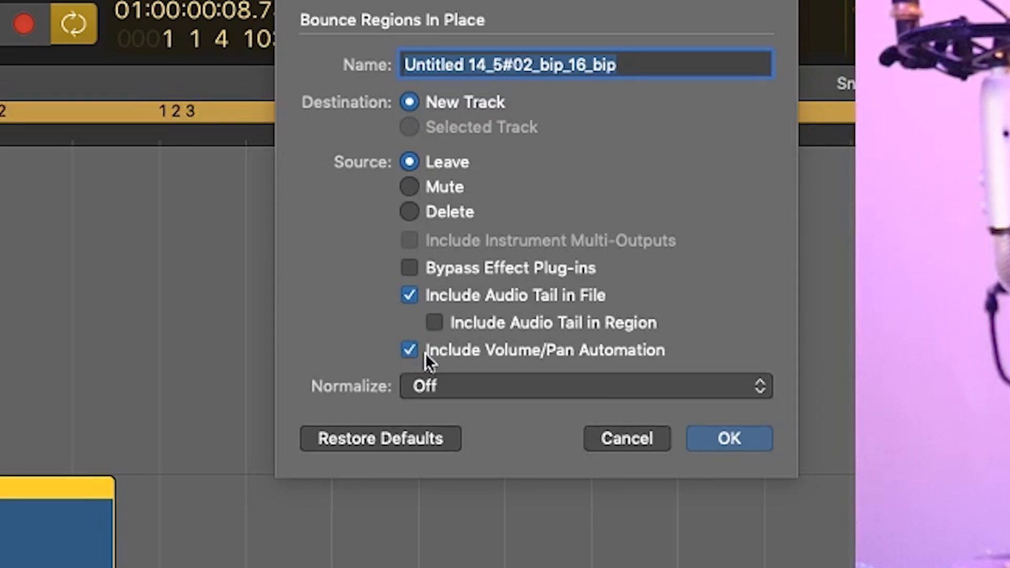
{"action": "mouse_move", "coordinate": [489, 368]}
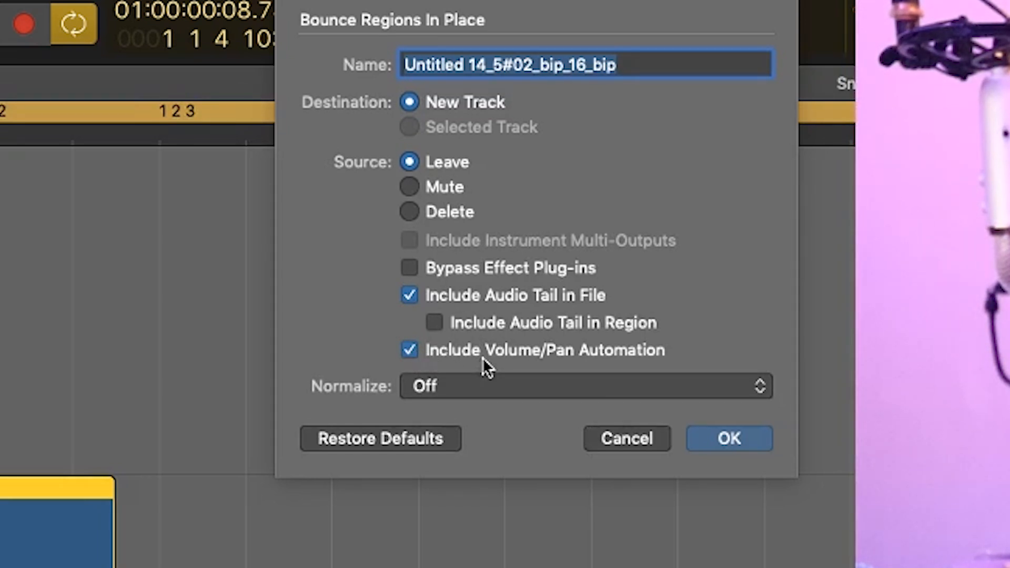
{"action": "mouse_move", "coordinate": [484, 285]}
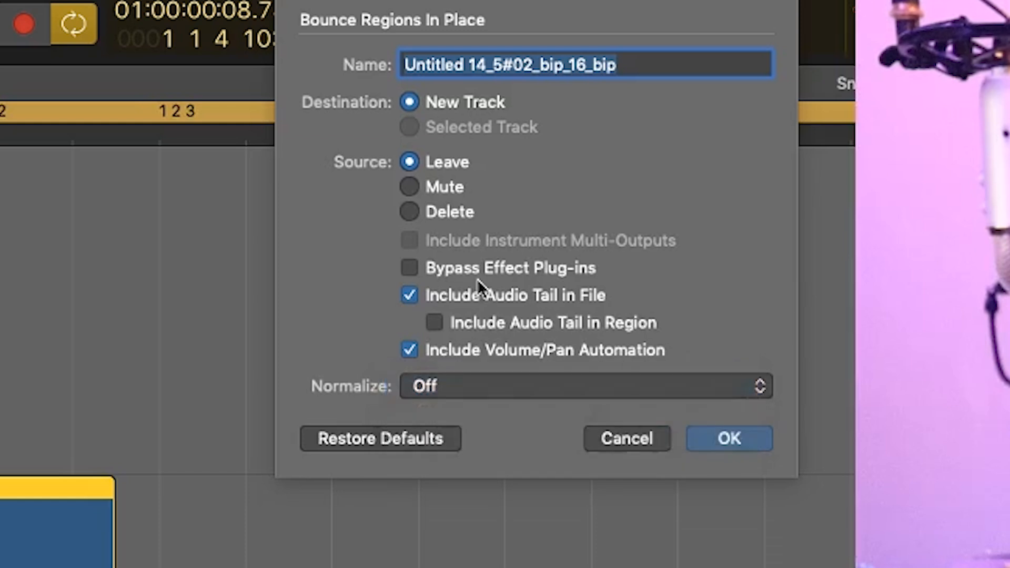
{"action": "mouse_move", "coordinate": [675, 404]}
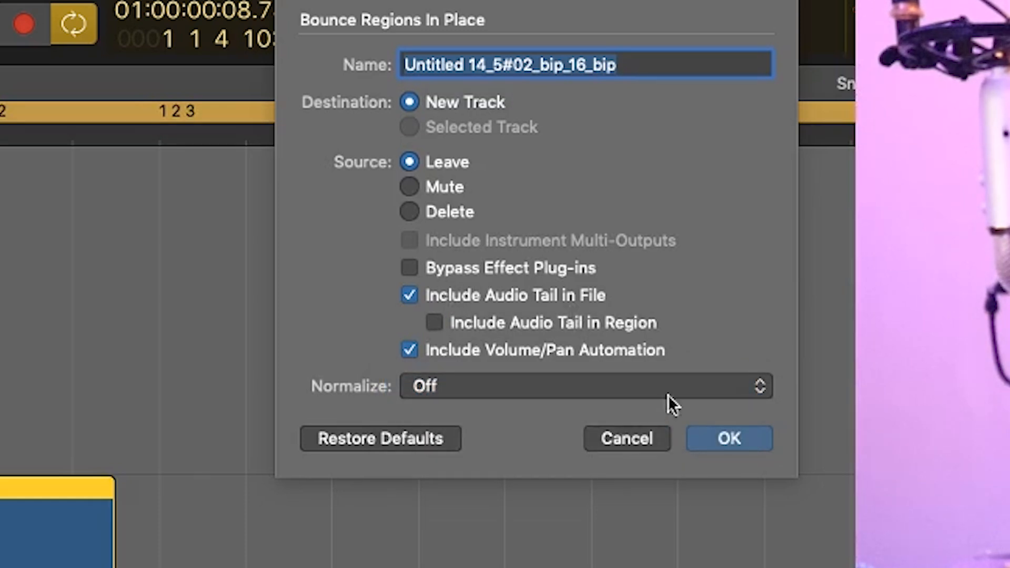
- Confirm the bounce in place to a new track with audio tail kept and normalize off
{"action": "left_click", "coordinate": [729, 438]}
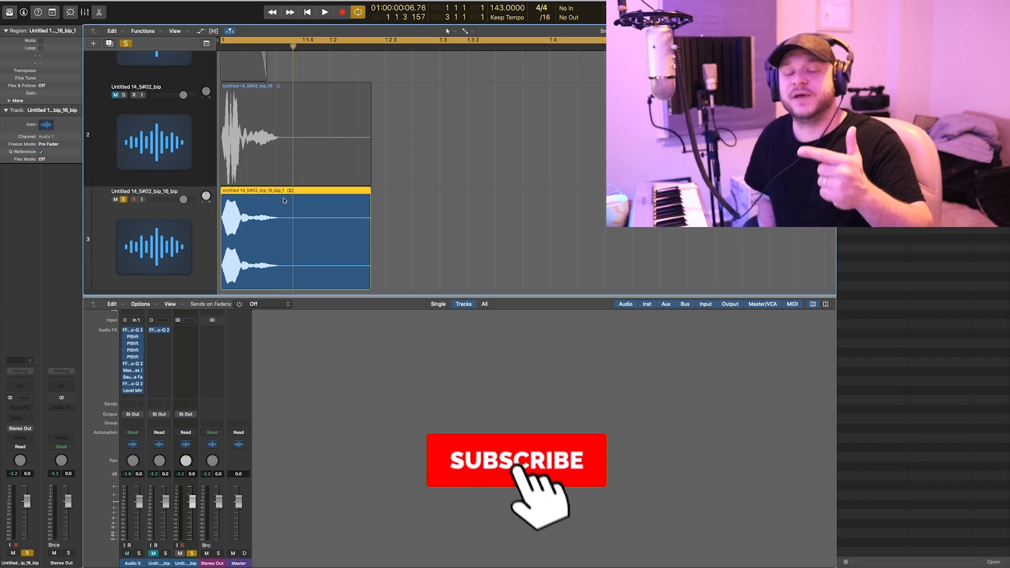
{"action": "left_click", "coordinate": [516, 460]}
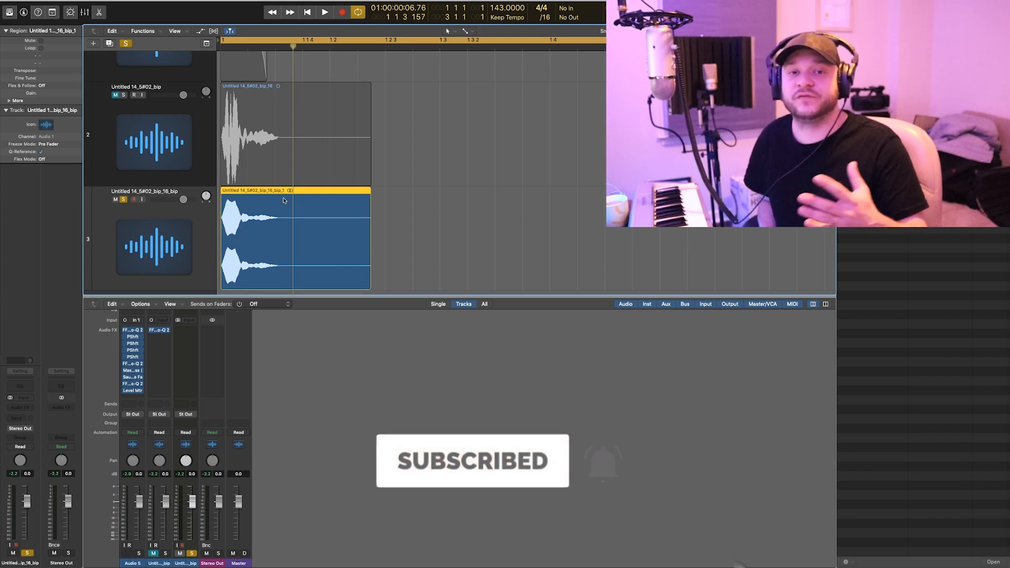